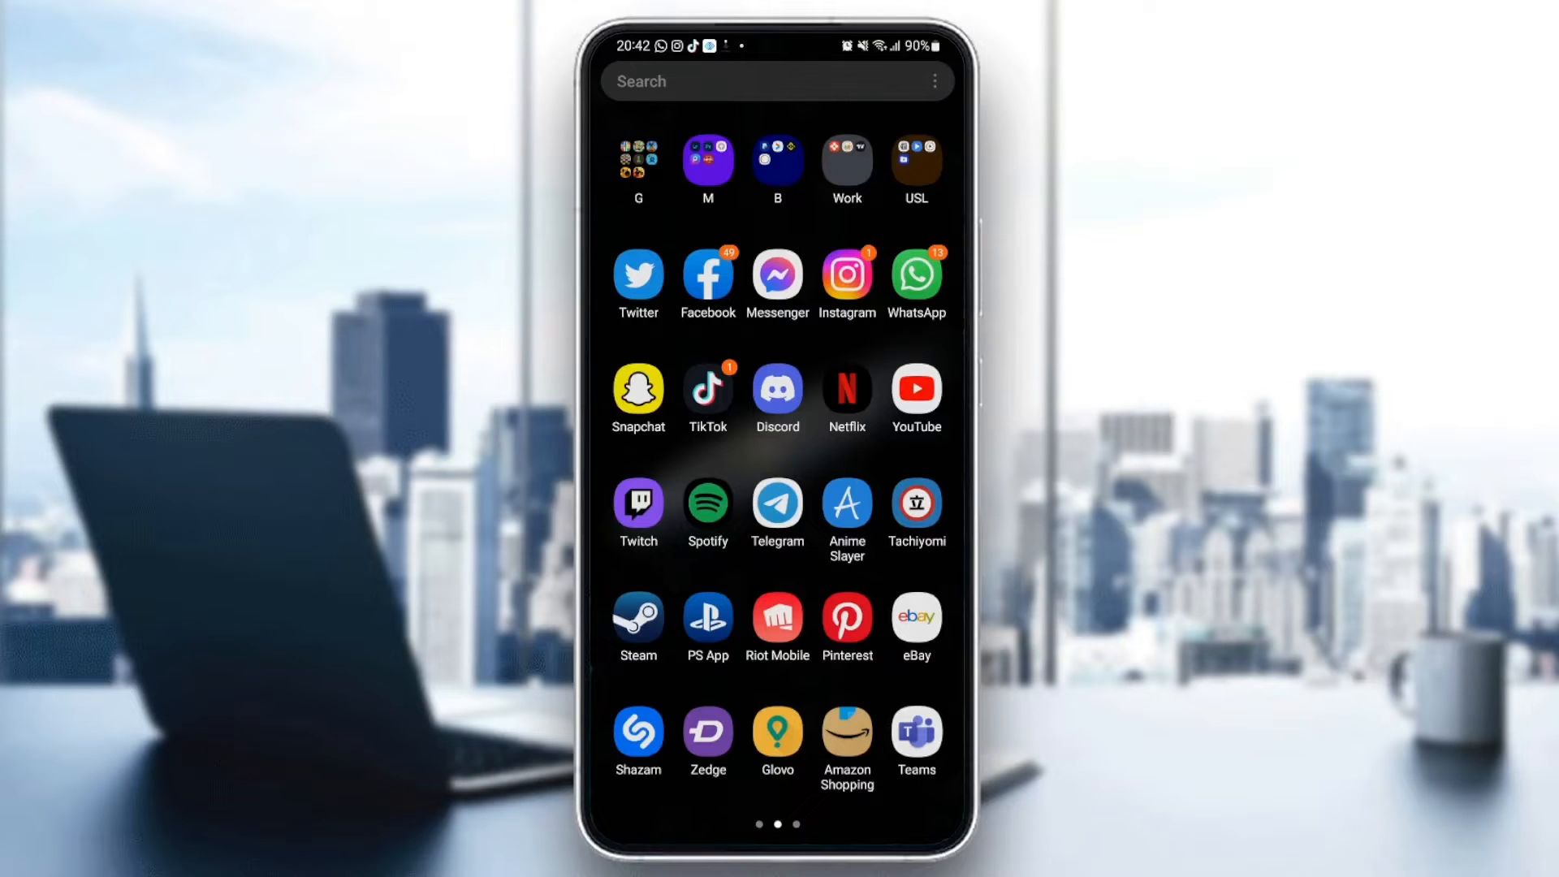
Launch Instagram from the app drawer and scroll its home feed
{"action": "left_click", "coordinate": [846, 276]}
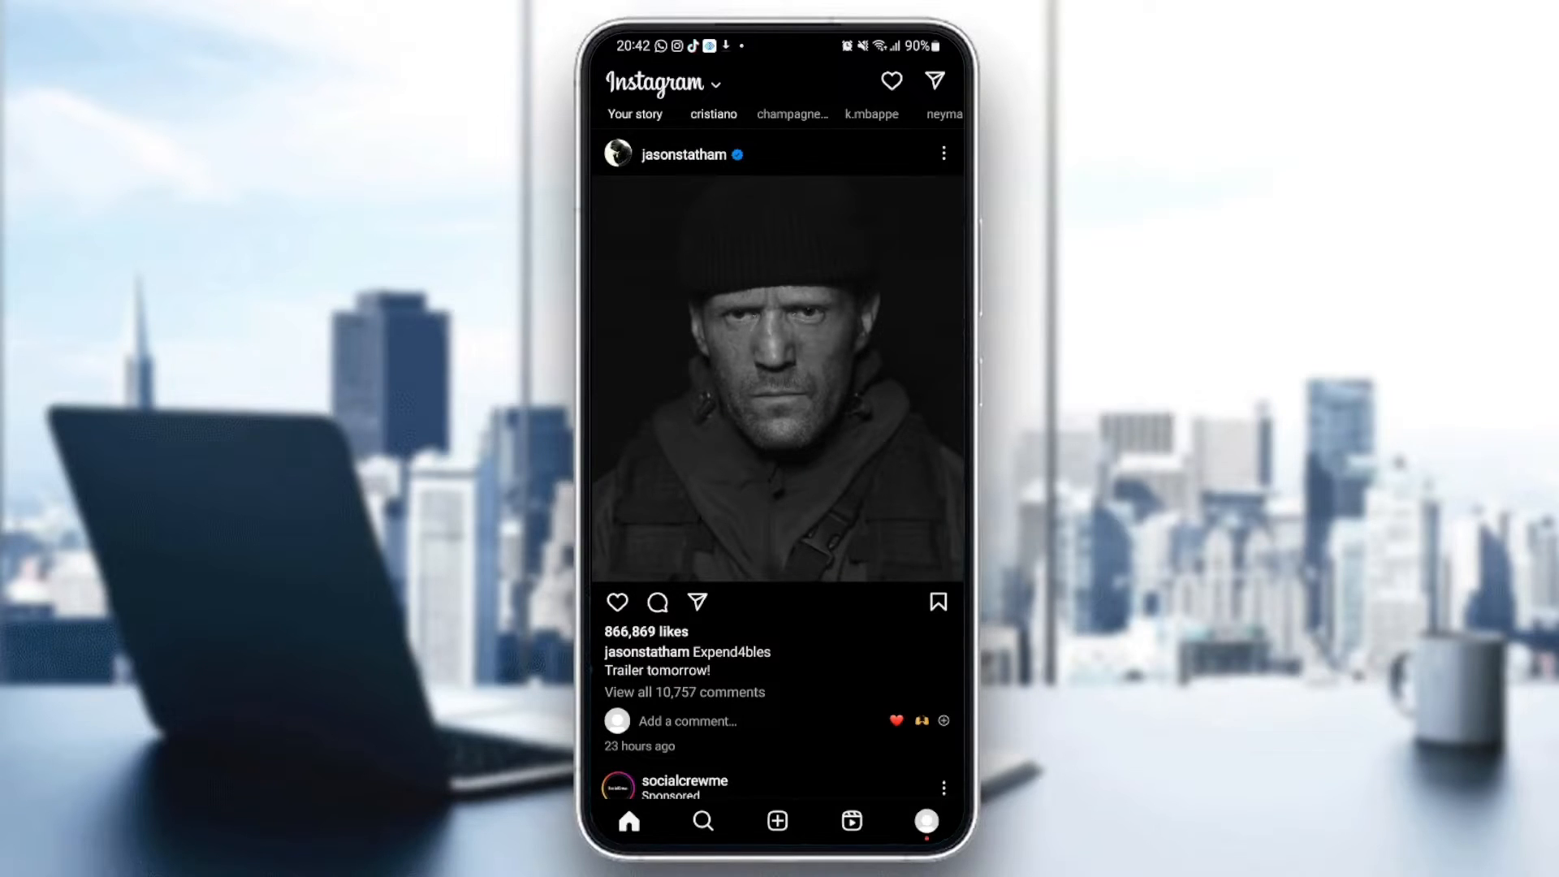
{"action": "scroll", "scroll_direction": "down", "scroll_amount": 3}
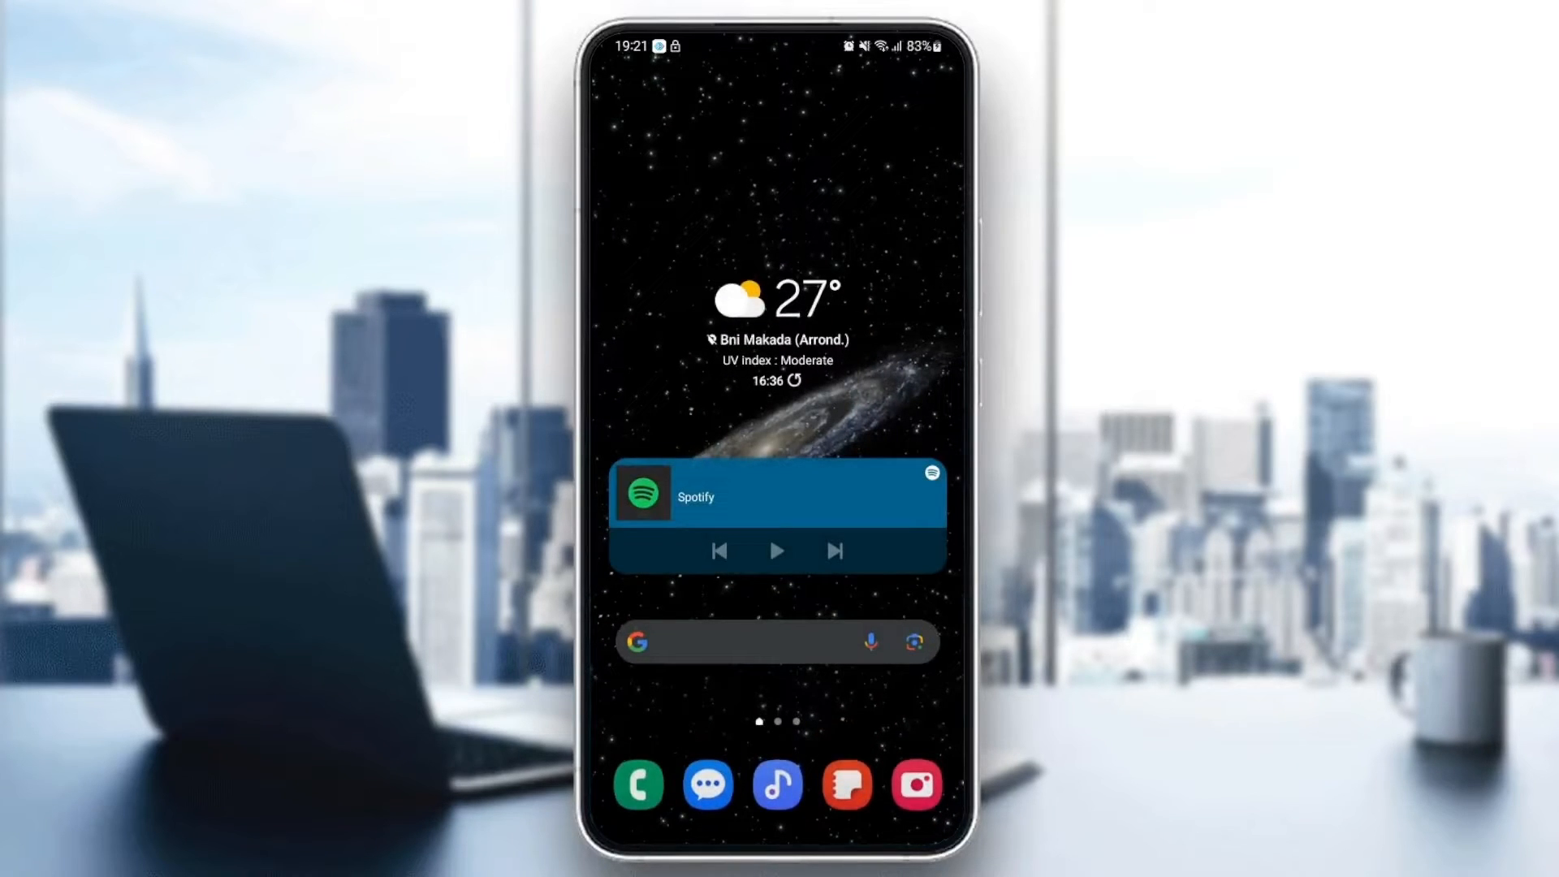
Go into Settings > Apps and scroll the installed-apps list down to Instagram
{"action": "scroll", "scroll_direction": "up", "scroll_amount": 3}
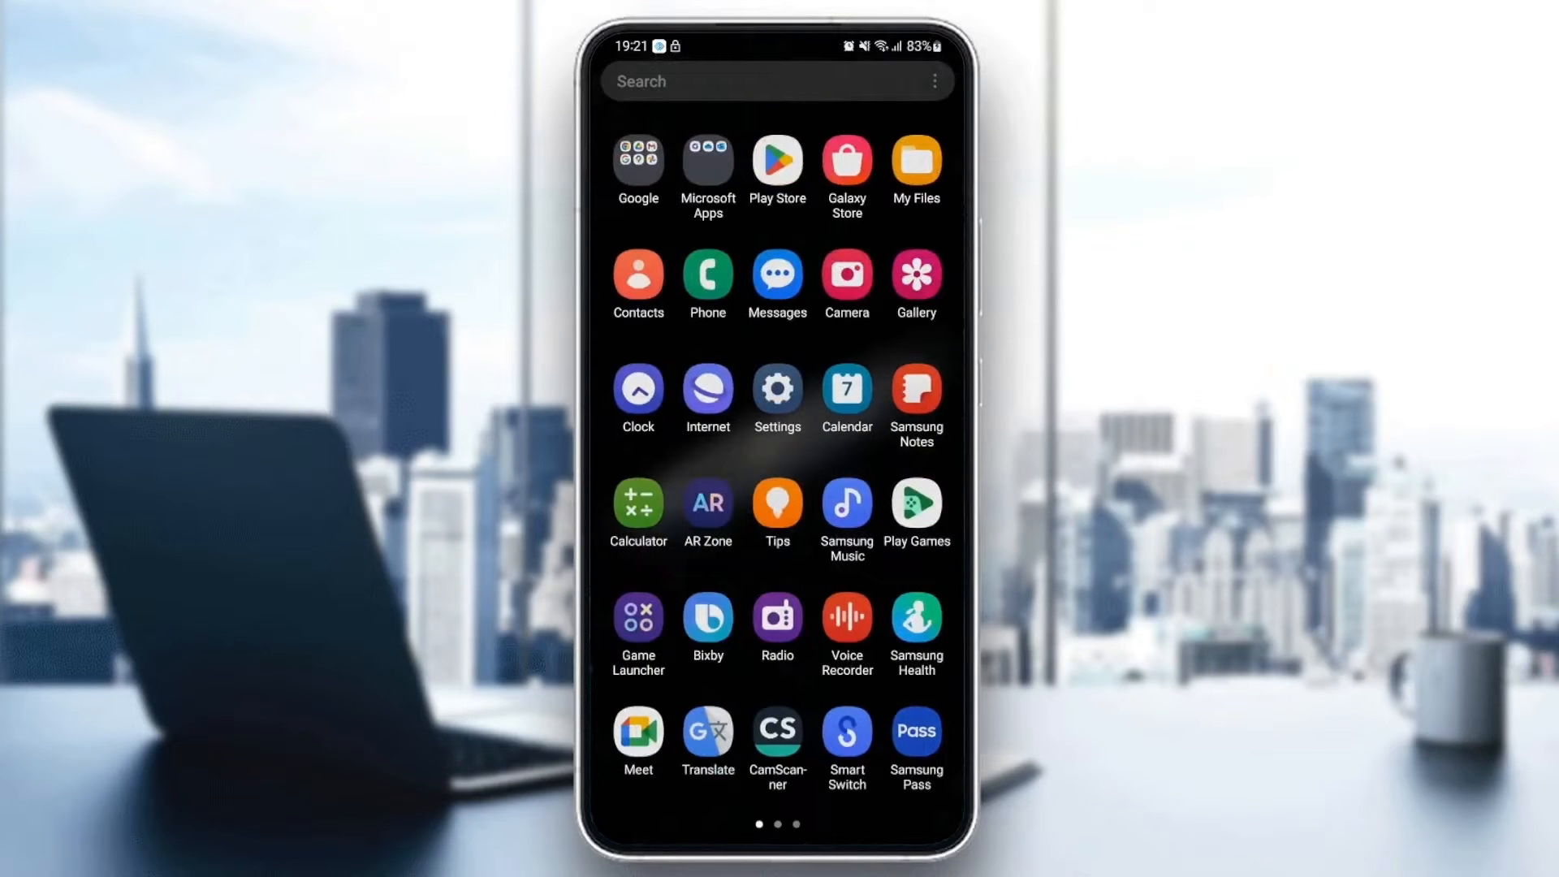
{"action": "left_click", "coordinate": [776, 394]}
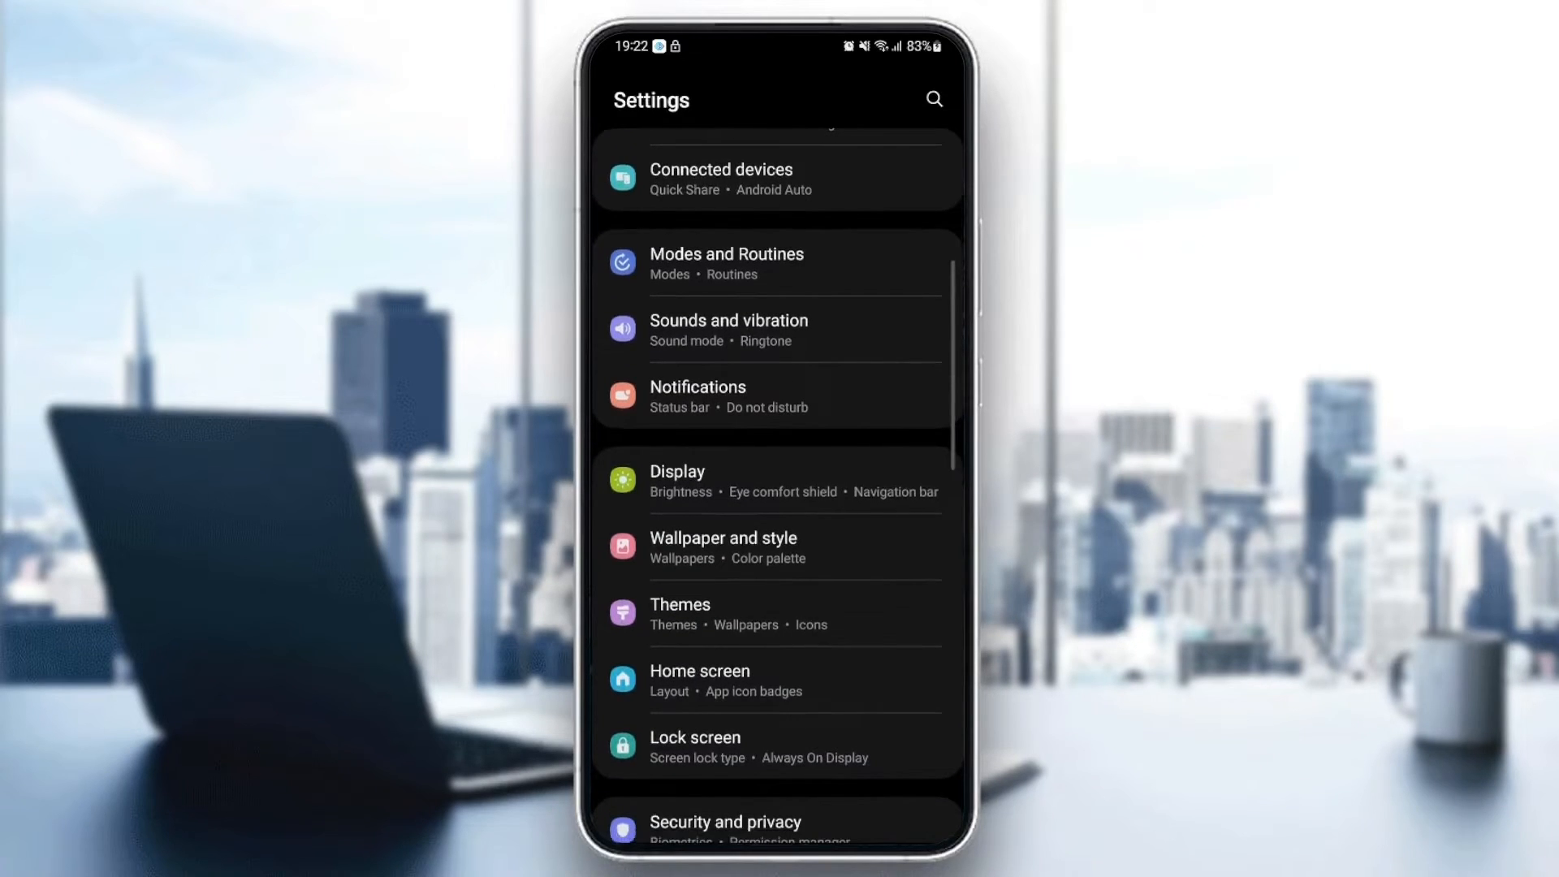
{"action": "scroll", "scroll_direction": "down", "scroll_amount": 3}
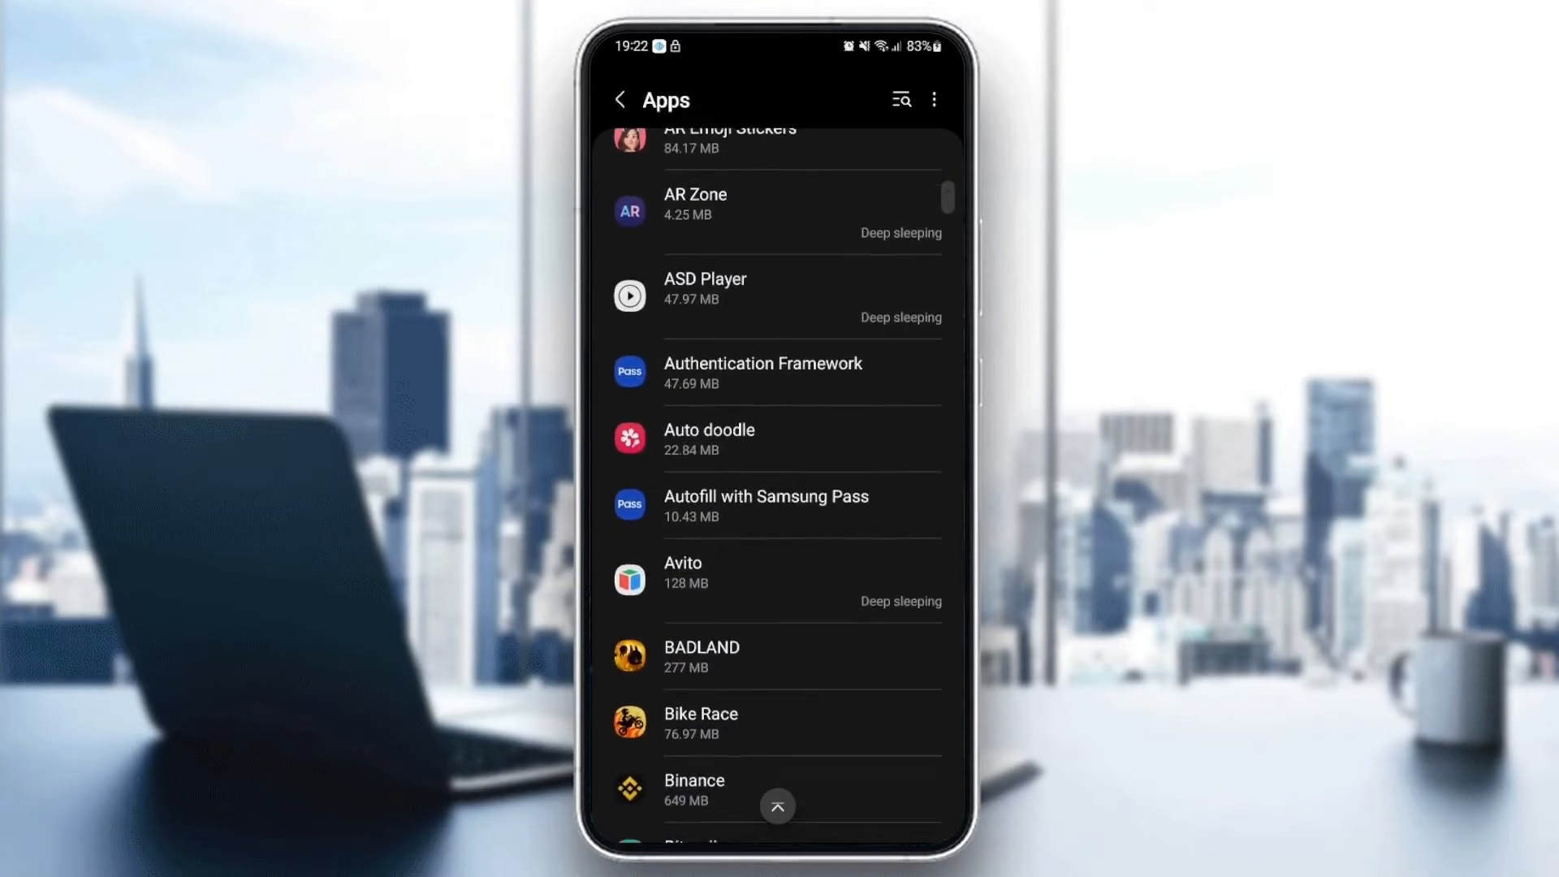
{"action": "scroll", "scroll_direction": "down", "scroll_amount": 3}
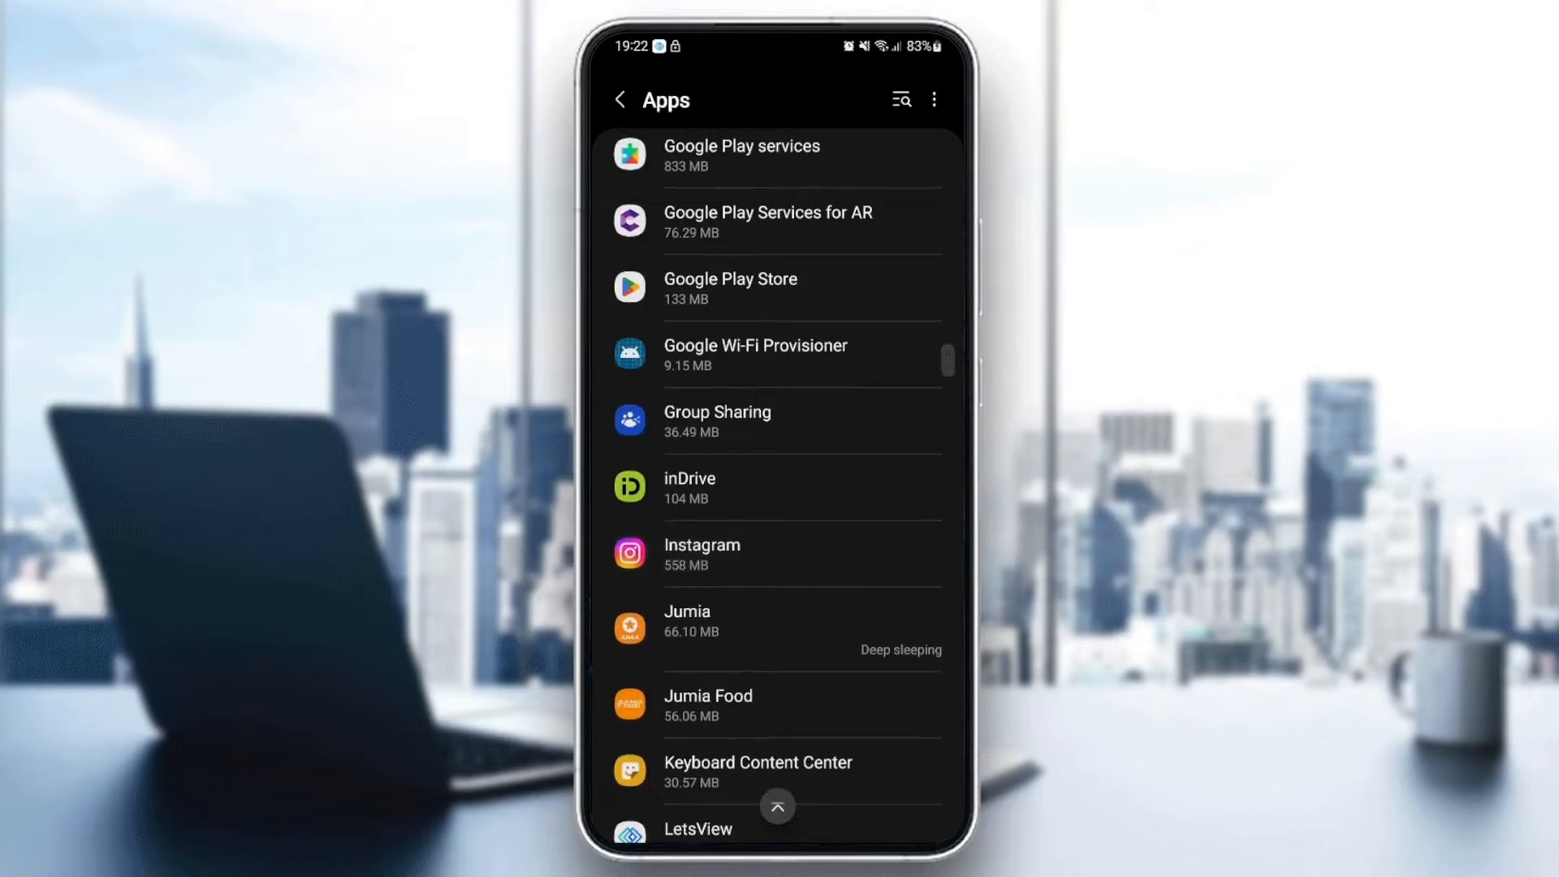
On Instagram's App info, enable 'Remove permissions if app is unused' and review Notifications and Permissions as allowed
{"action": "left_click", "coordinate": [701, 554]}
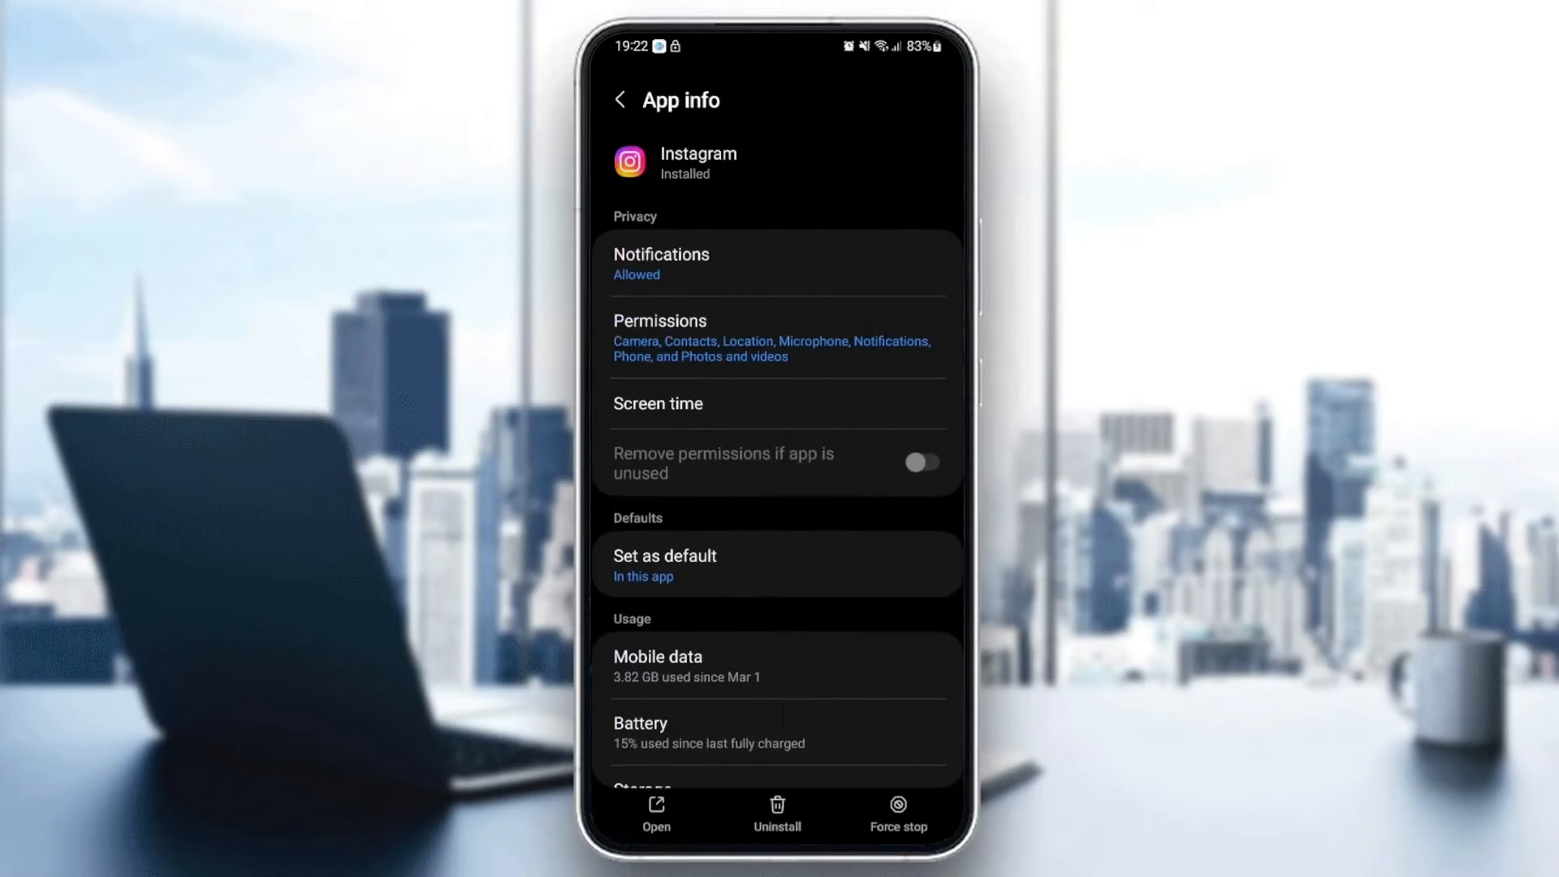
{"action": "left_click", "coordinate": [919, 462]}
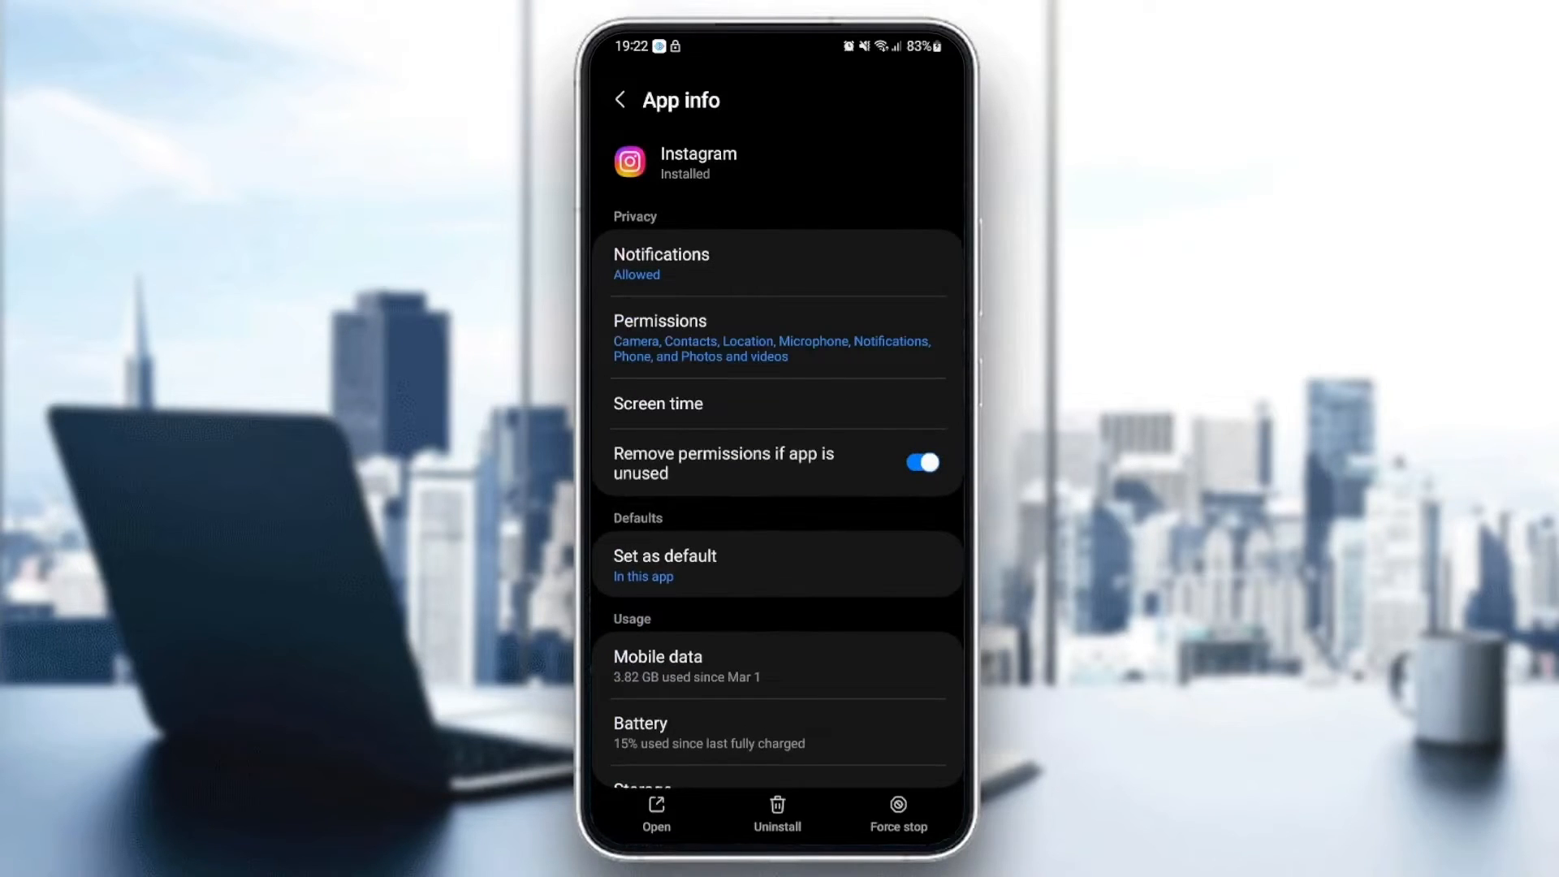
{"action": "left_click", "coordinate": [661, 263]}
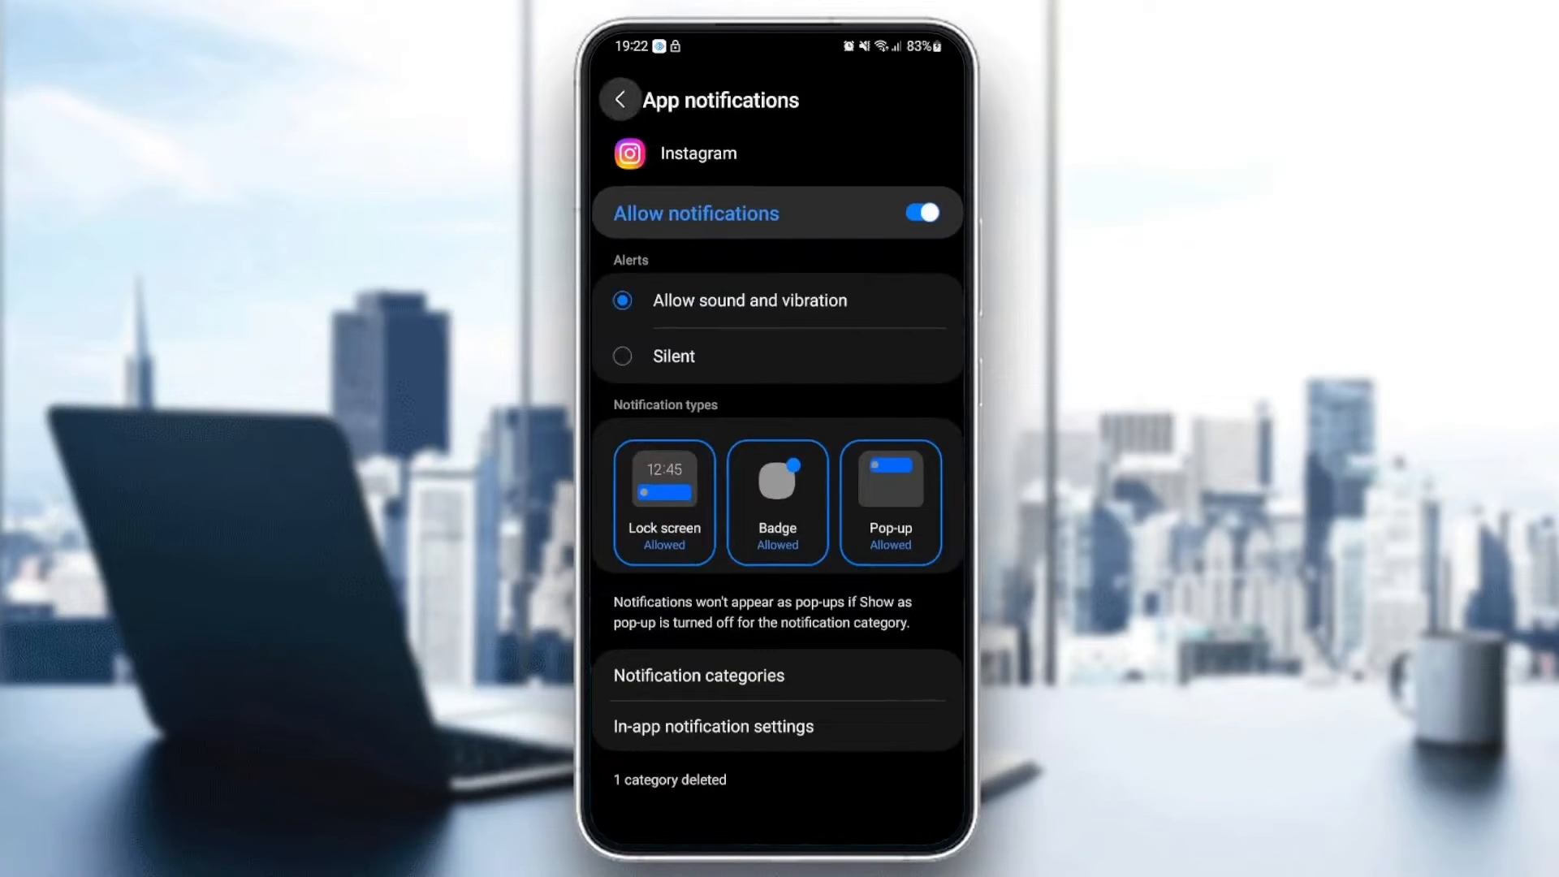
{"action": "left_click", "coordinate": [619, 99]}
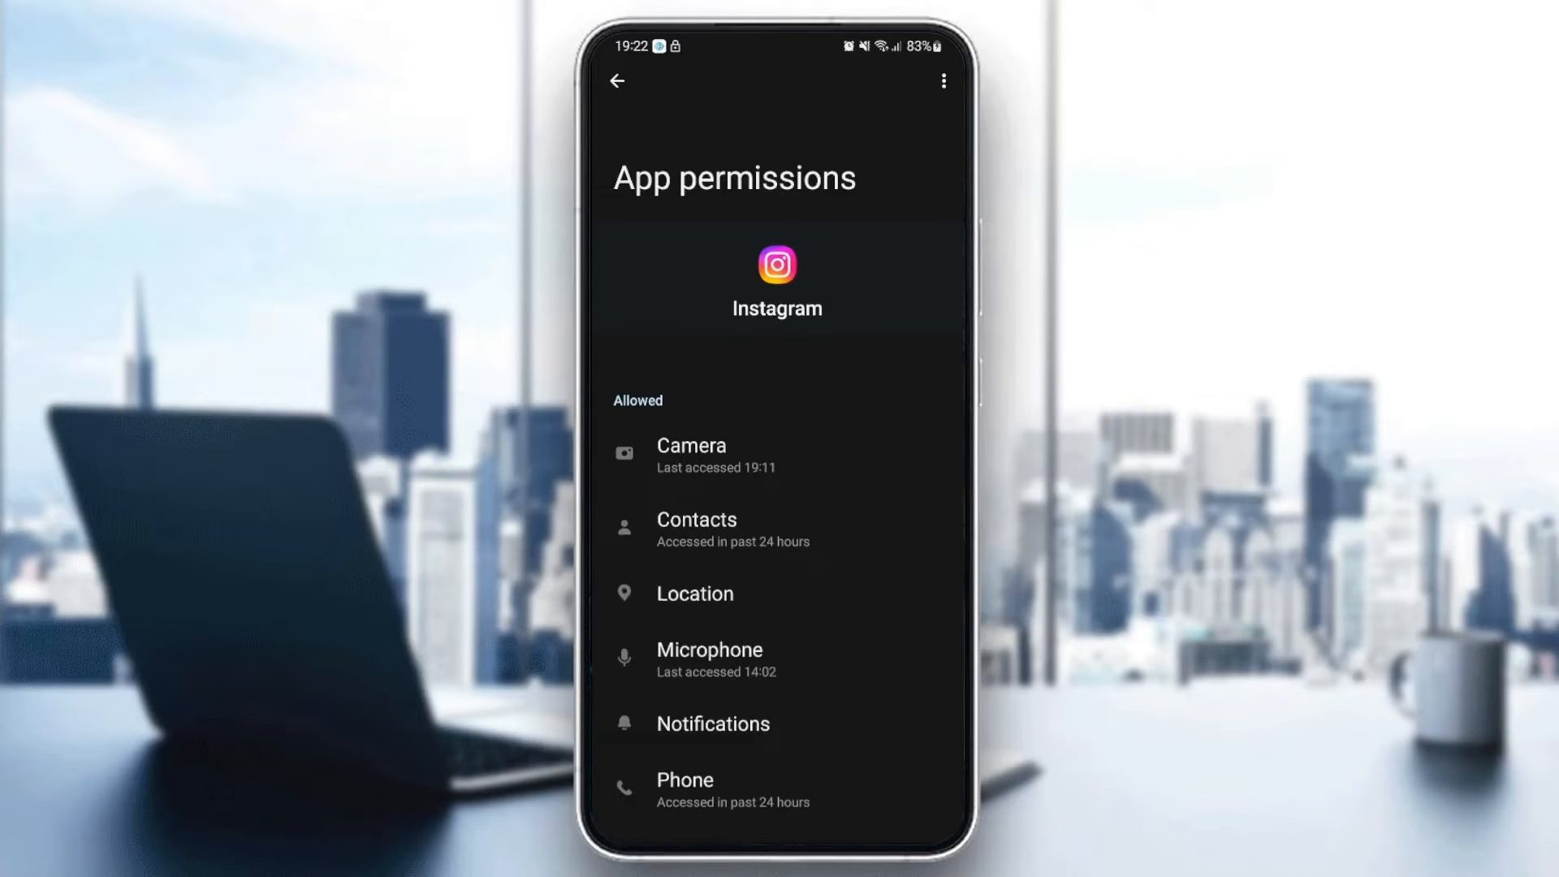
{"action": "left_click", "coordinate": [617, 82]}
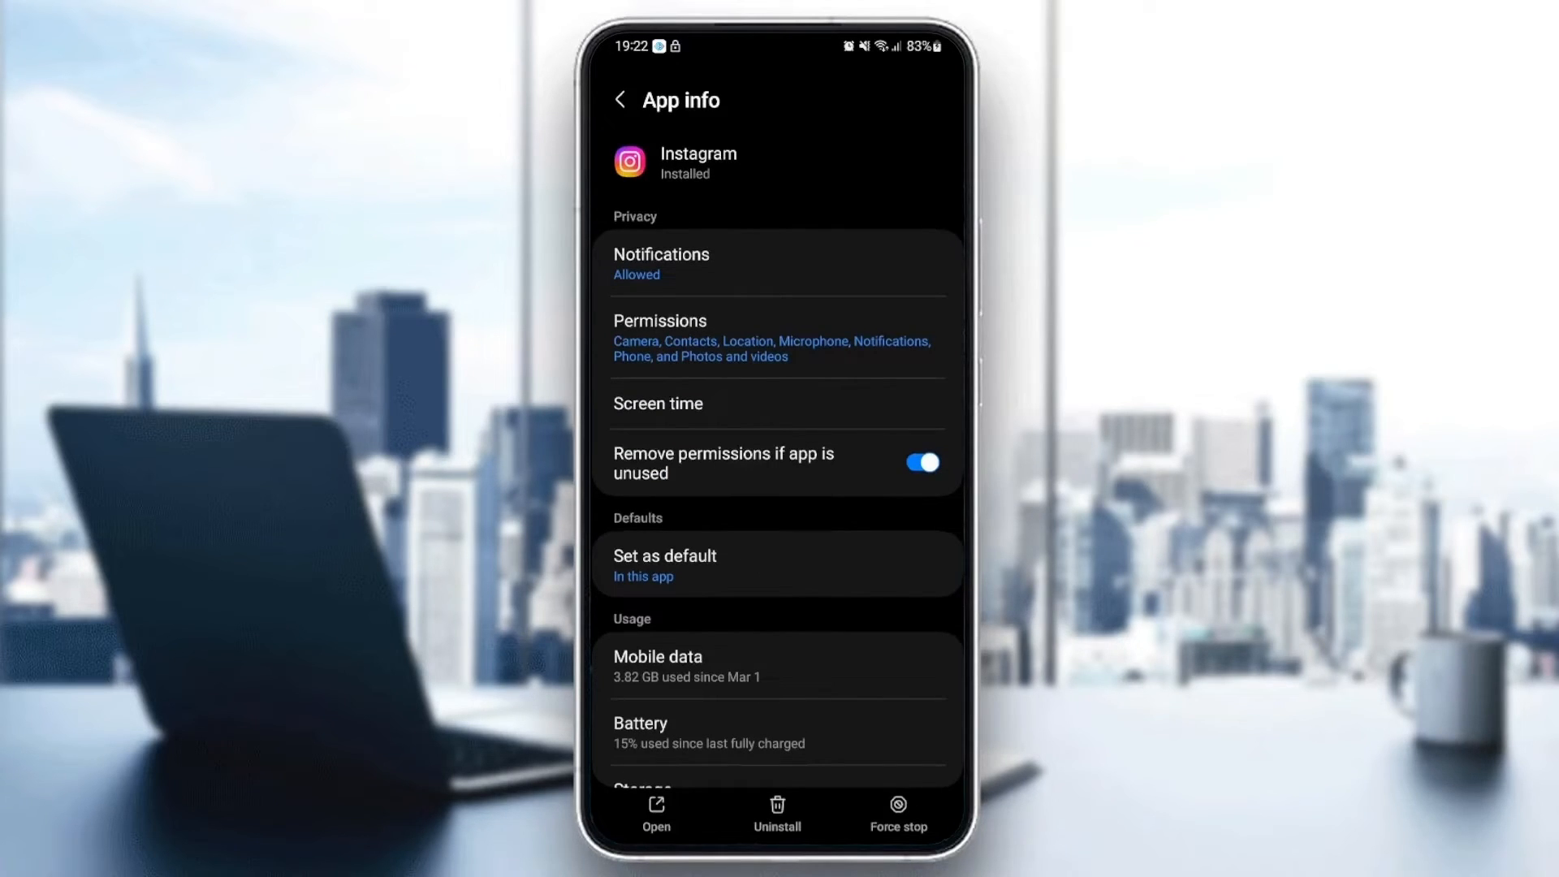
Review Instagram's Set as default link settings, then go to its Storage page showing 442 MB cache
{"action": "scroll", "scroll_direction": "down", "scroll_amount": 3}
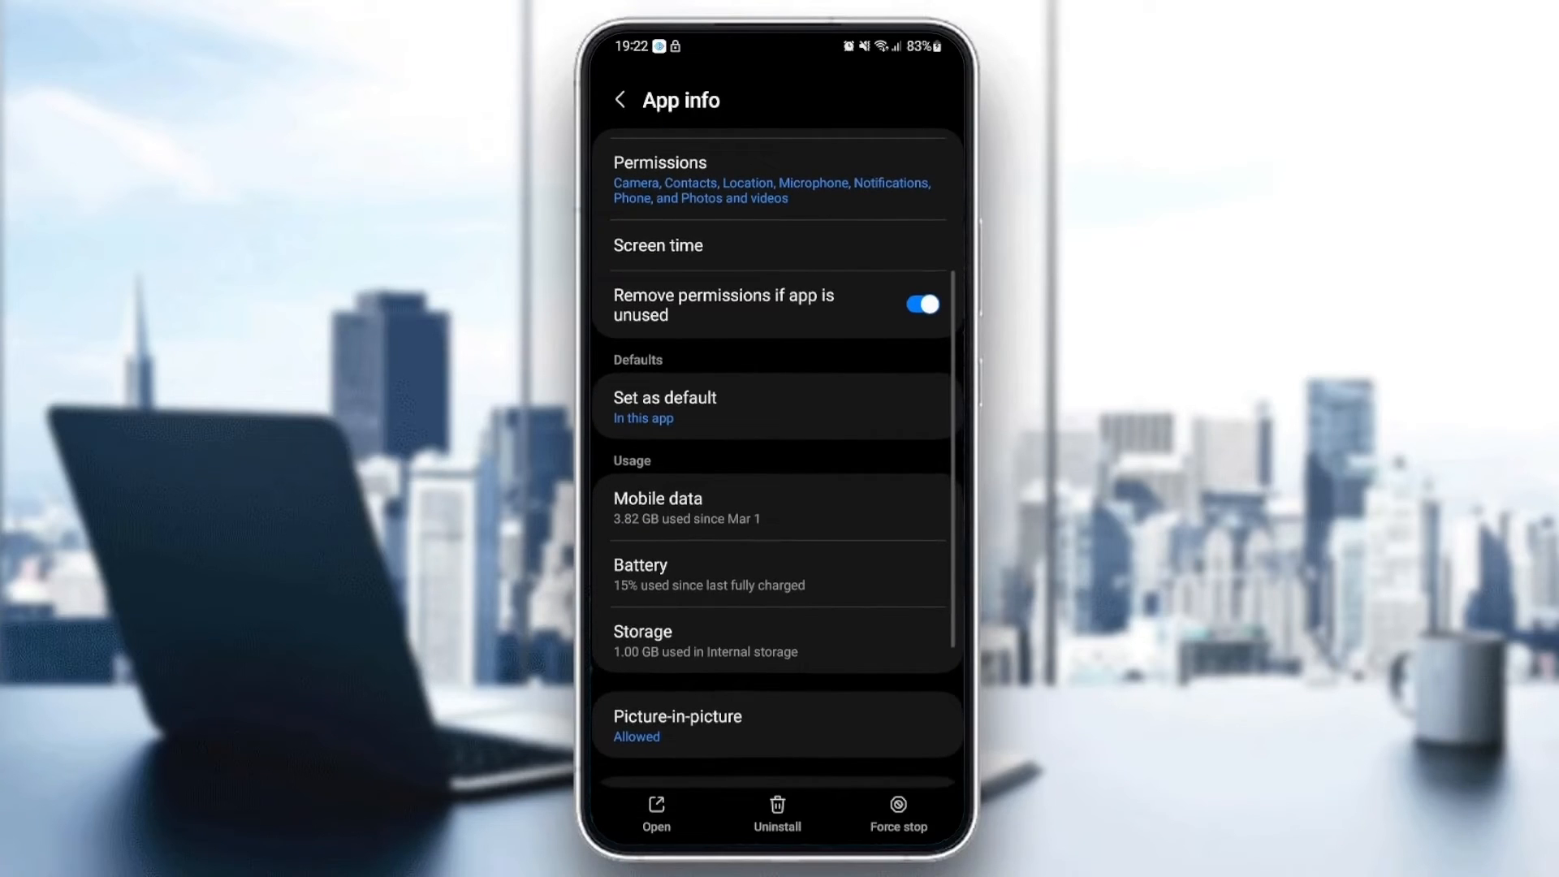
{"action": "left_click", "coordinate": [664, 405]}
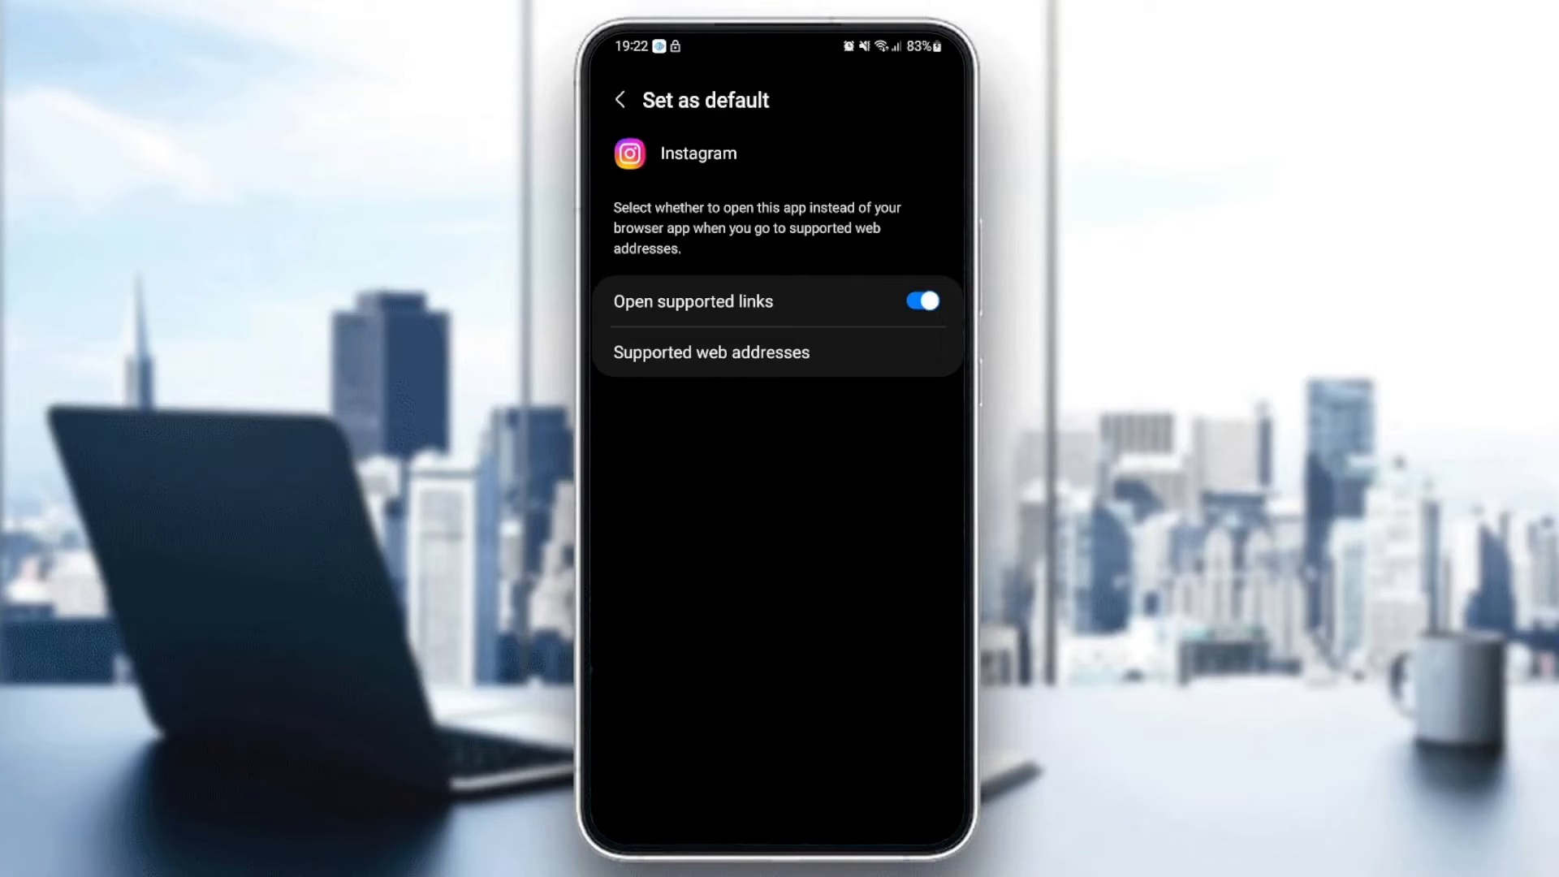
{"action": "left_click", "coordinate": [619, 99]}
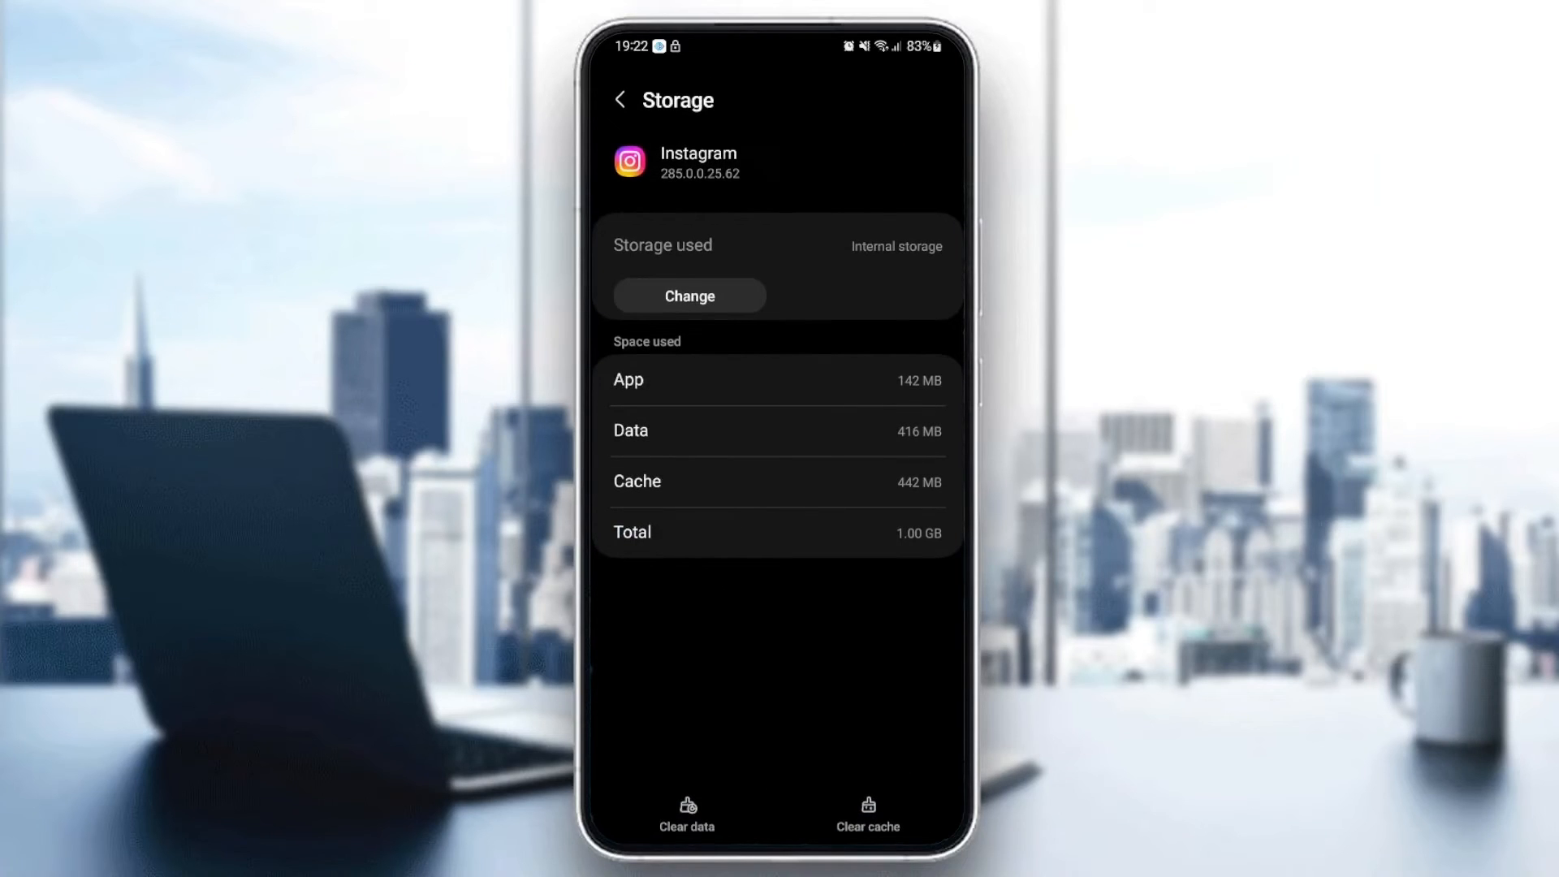
{"action": "left_click", "coordinate": [865, 816]}
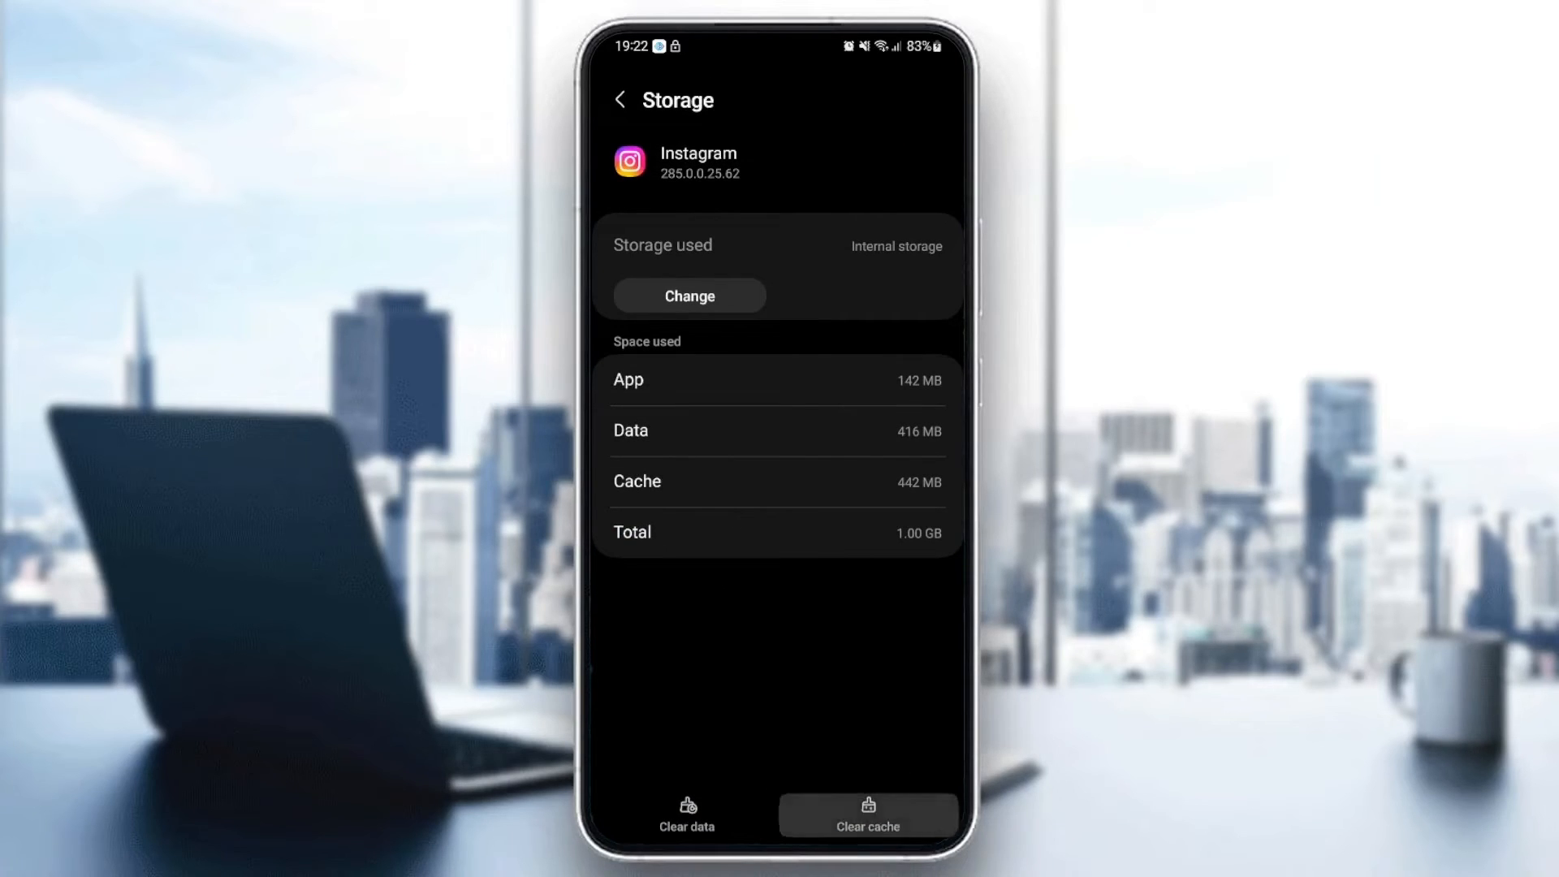
Clear Instagram's 442 MB cache to 0 B and back out of Settings to the app drawer
{"action": "left_click", "coordinate": [865, 820]}
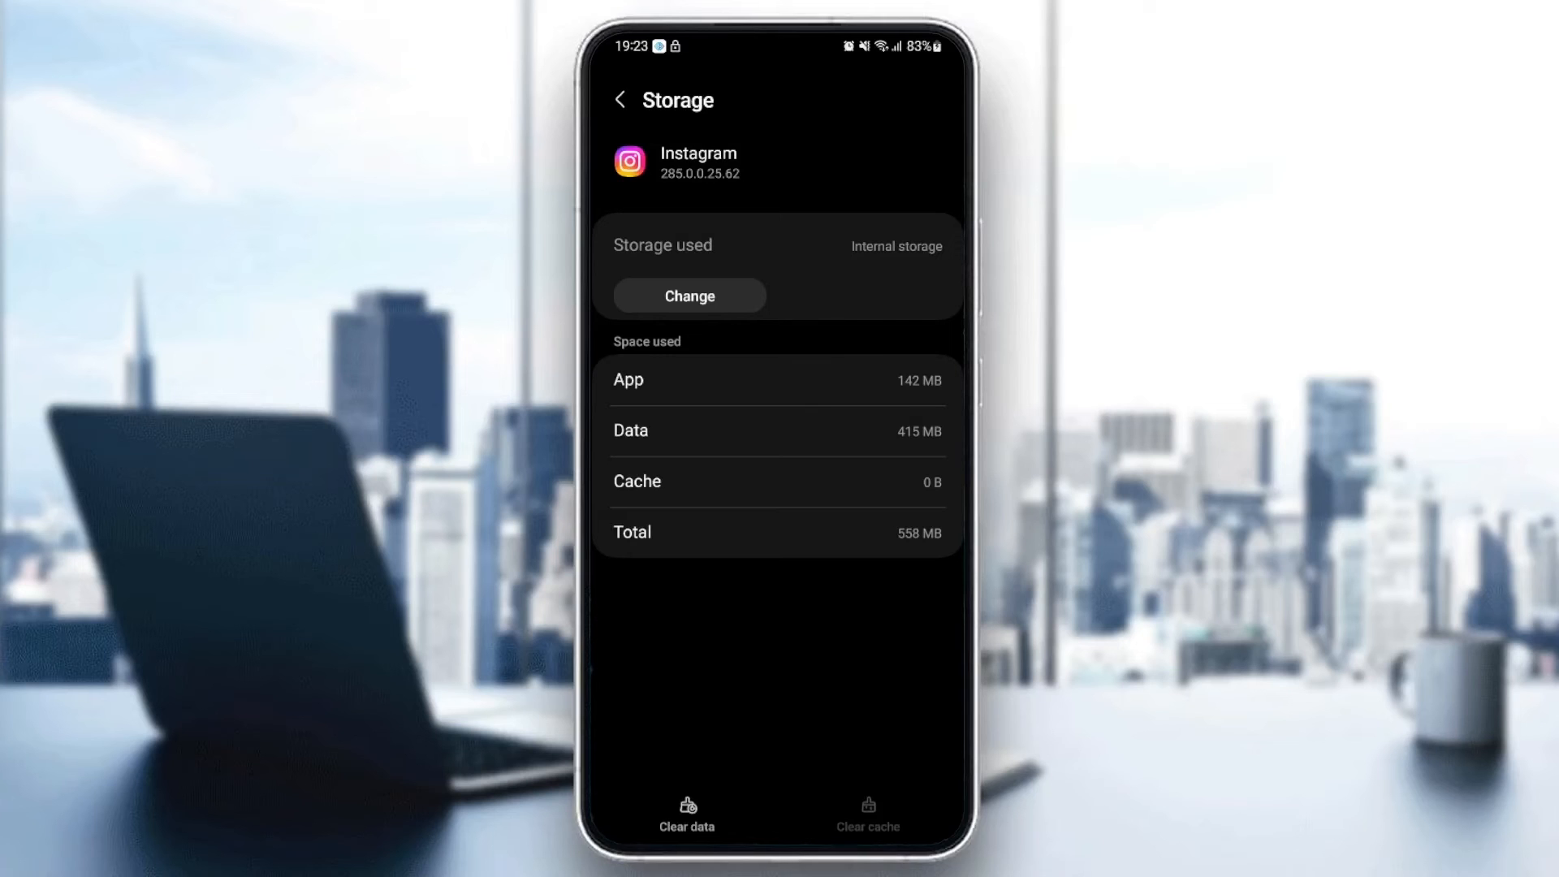
{"action": "left_click", "coordinate": [620, 99]}
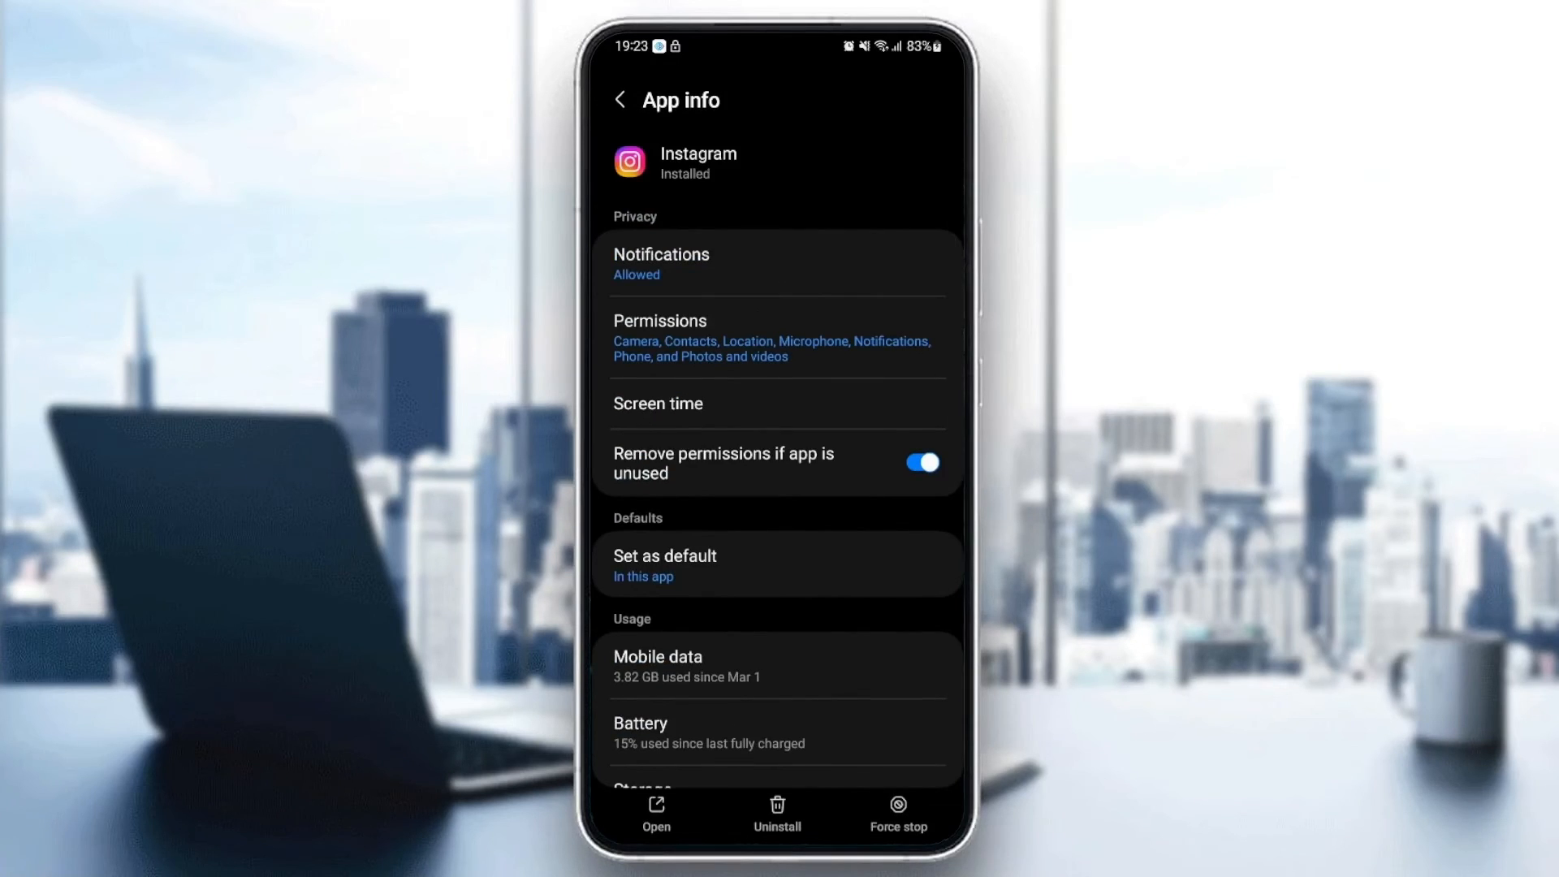
{"action": "left_click", "coordinate": [619, 99]}
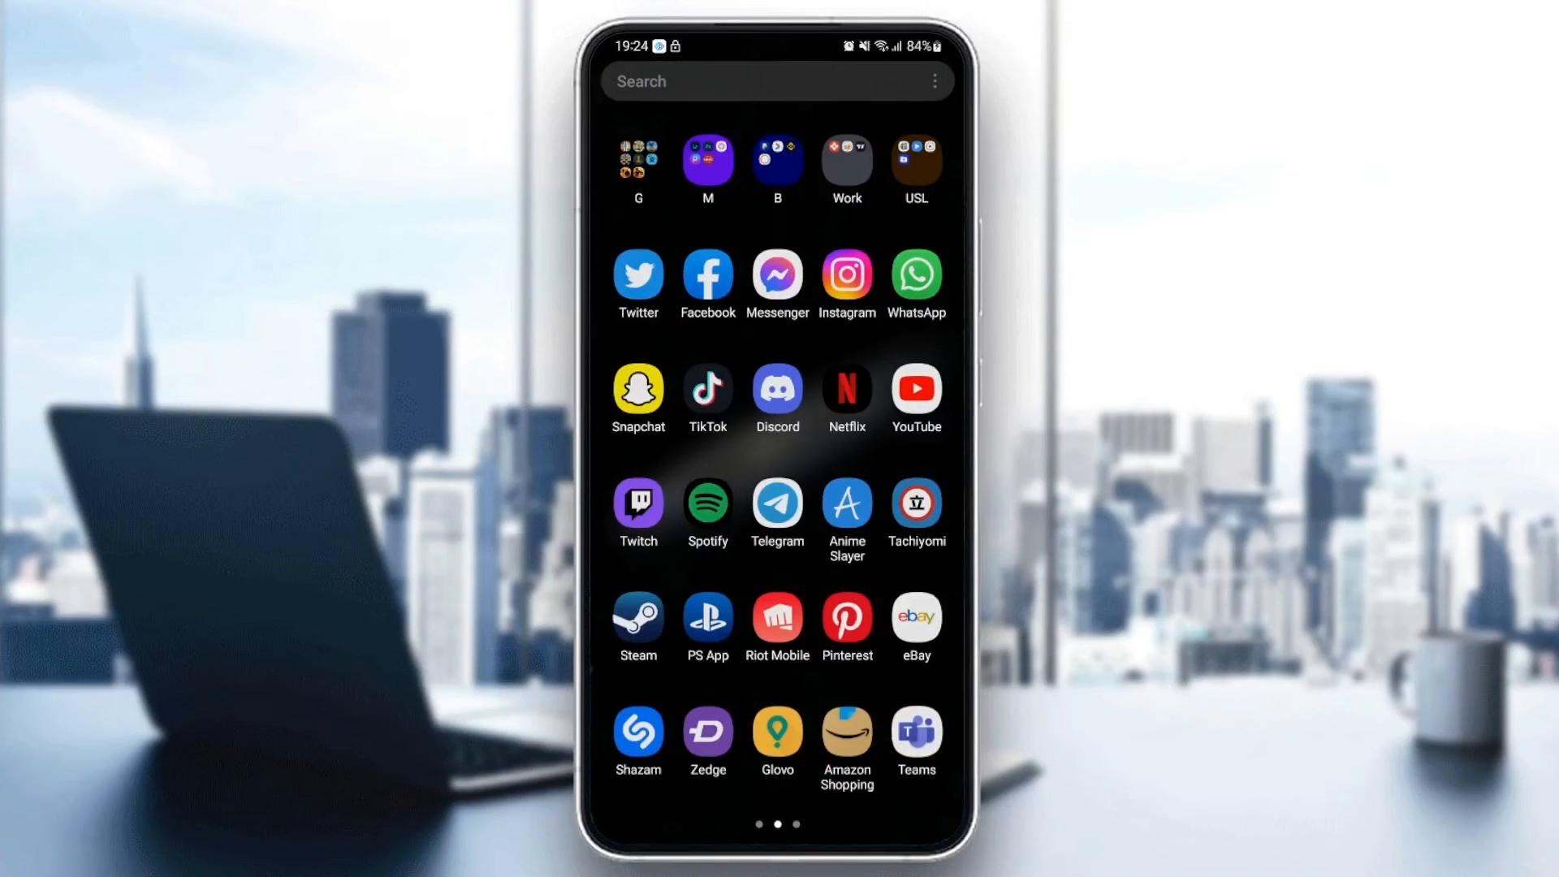
Relaunch Instagram and scroll through the home feed to confirm posts load normally
{"action": "left_click", "coordinate": [846, 276]}
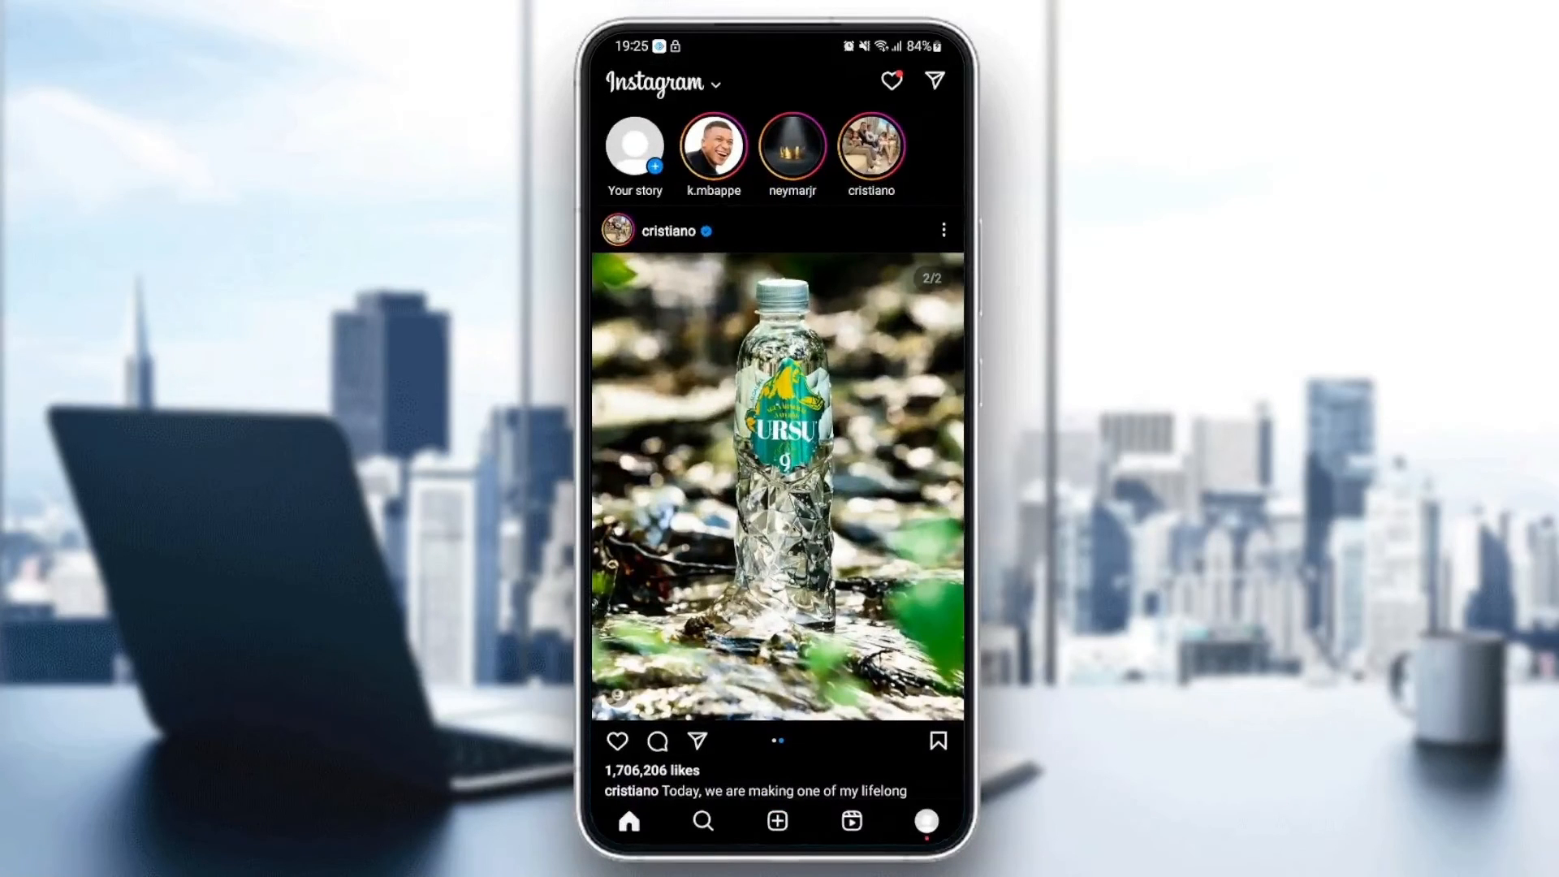
{"action": "scroll", "scroll_direction": "up", "scroll_amount": 3}
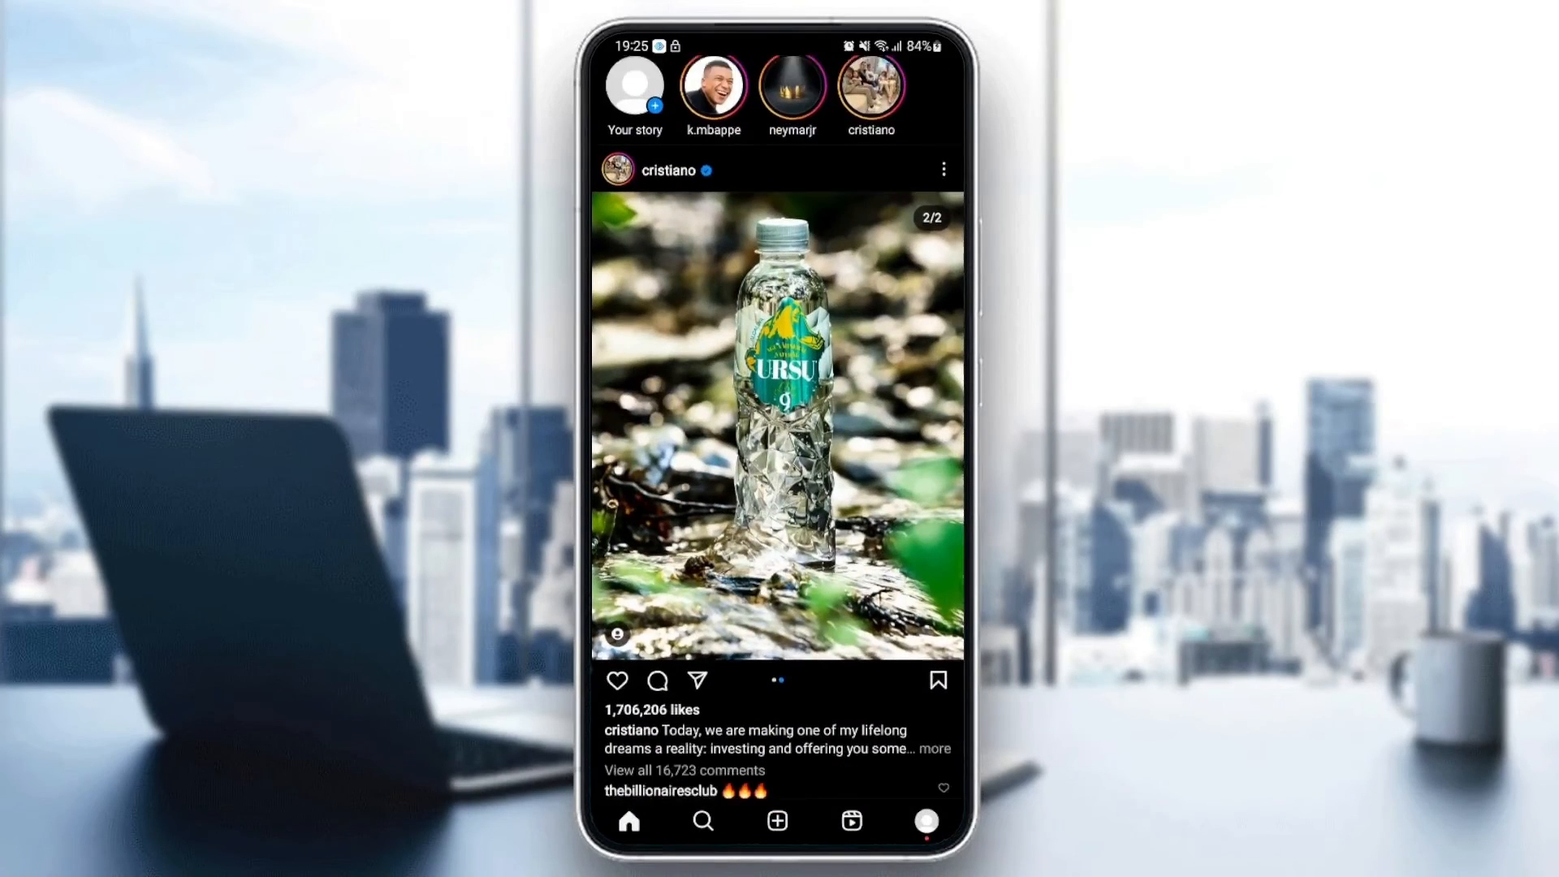
{"action": "scroll", "scroll_direction": "down", "scroll_amount": 3}
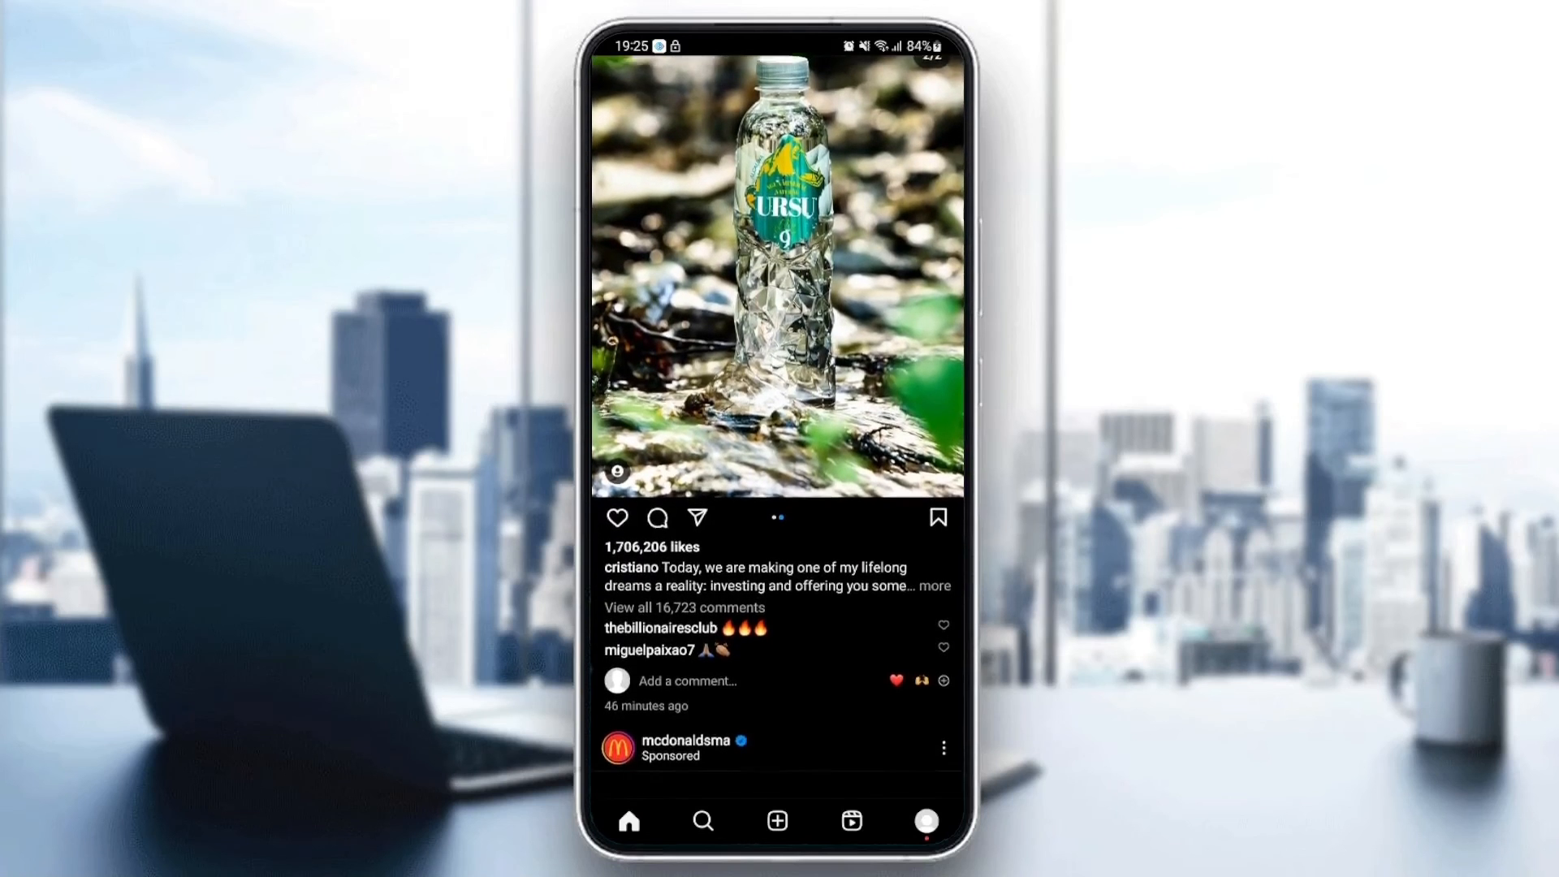
{"action": "scroll", "scroll_direction": "down", "scroll_amount": 3}
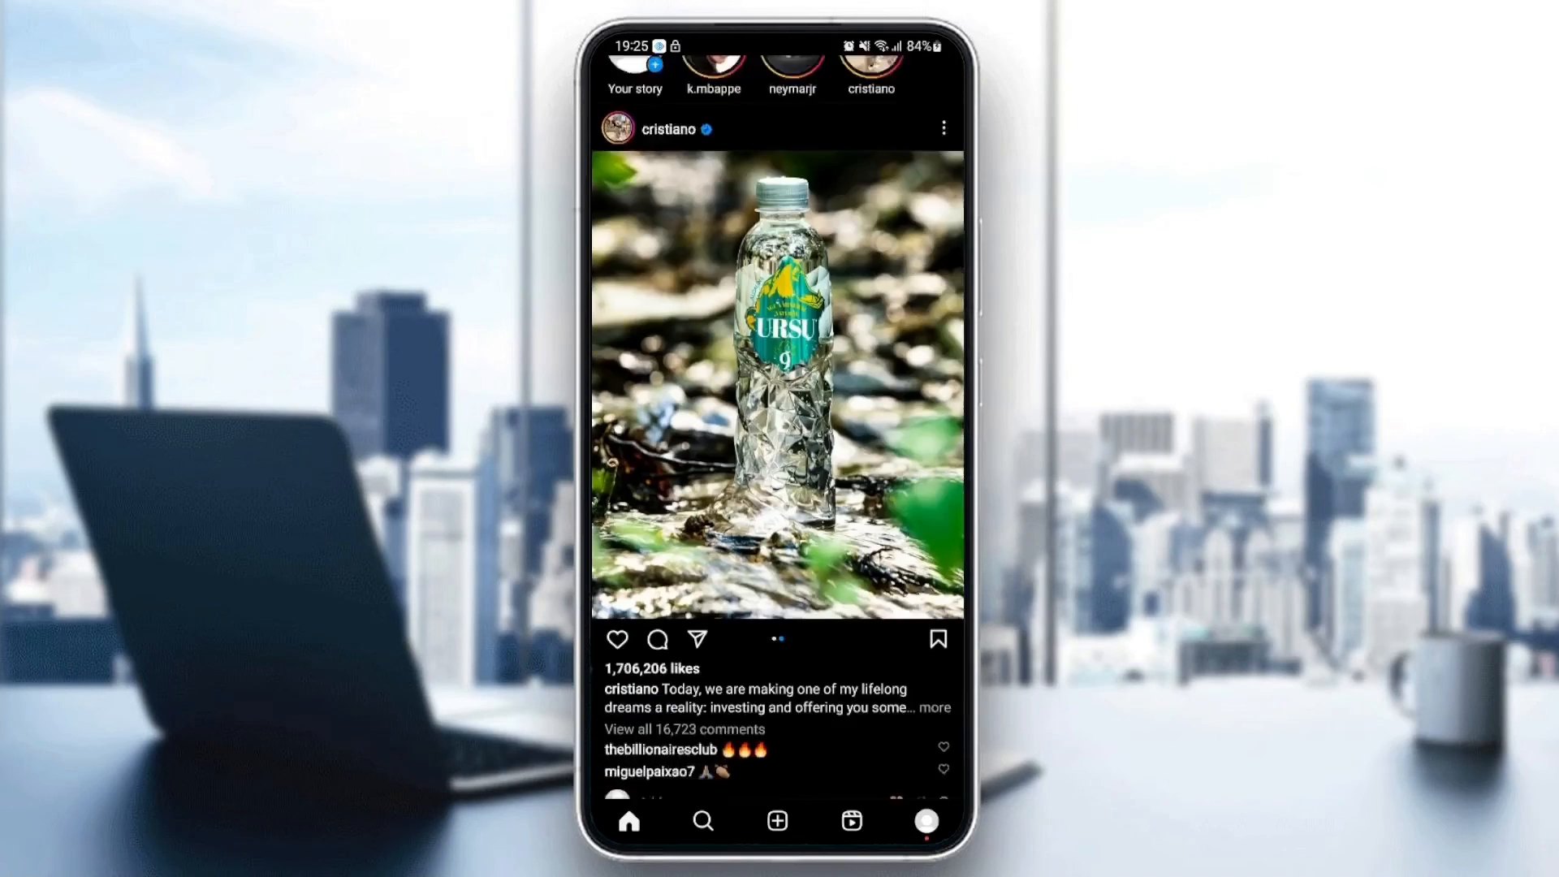
{"action": "scroll", "scroll_direction": "down", "scroll_amount": 3}
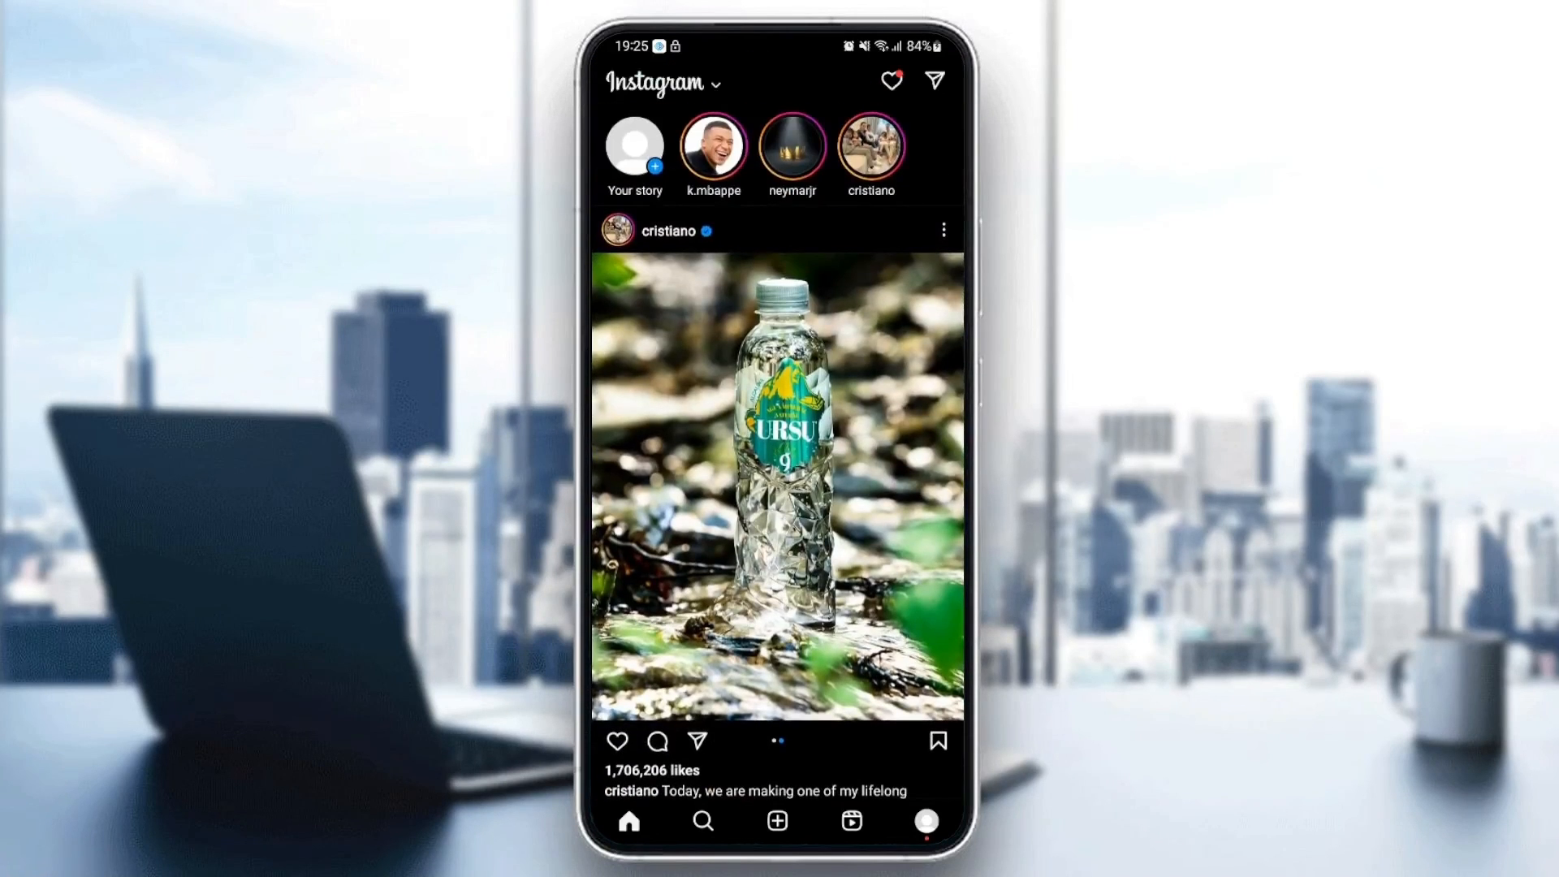